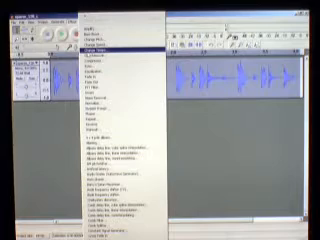
- Apply Change Tempo to the drum loop to stretch it toward 4 seconds
click(80, 85)
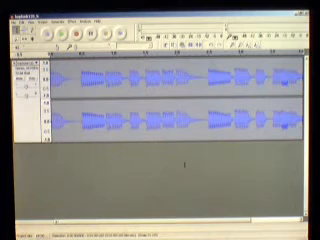
- Bring up Audacity's File menu to reach the export commands for the bass loop
click(12, 17)
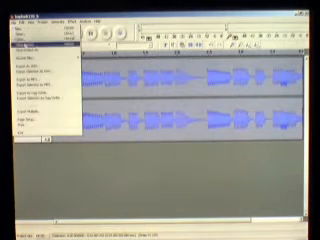